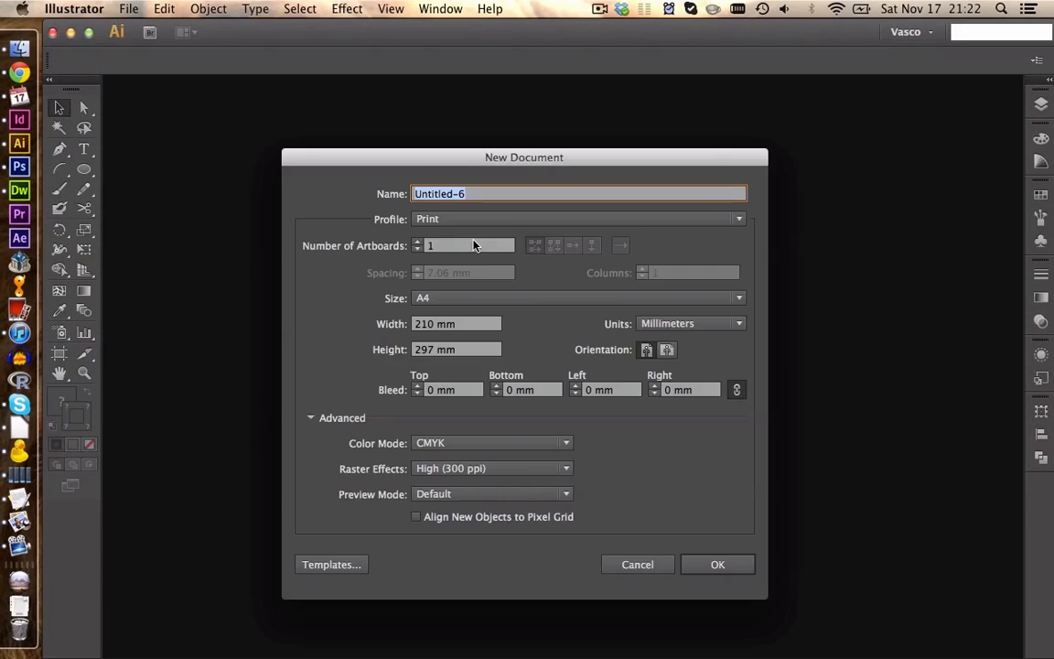
Create the new A4 portrait Print document, Untitled-6
left_click(717, 564)
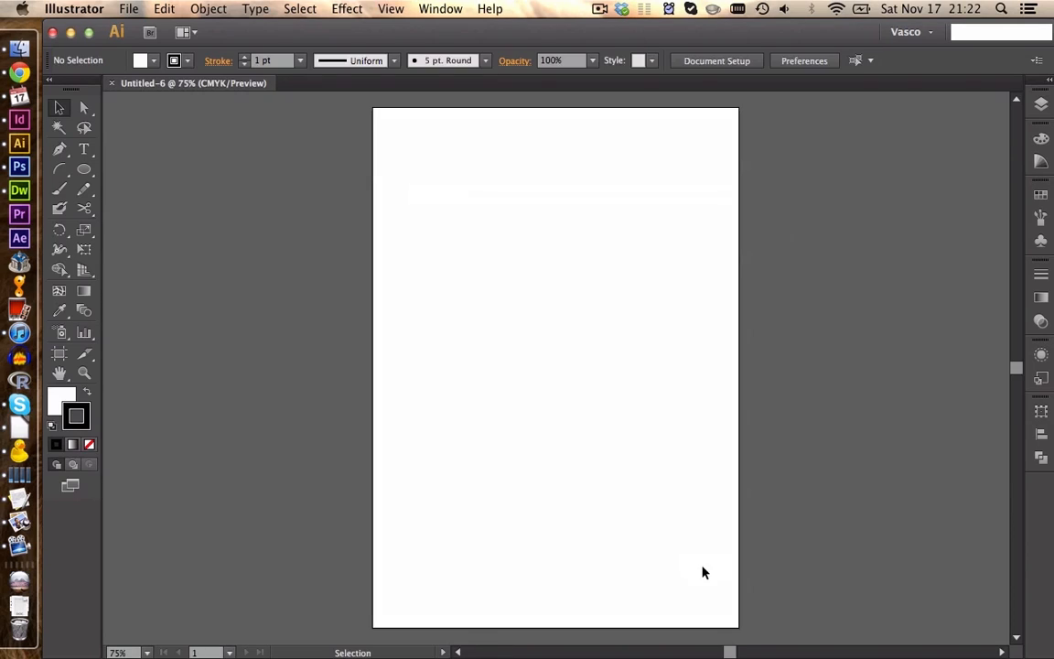
mouse_move(280, 276)
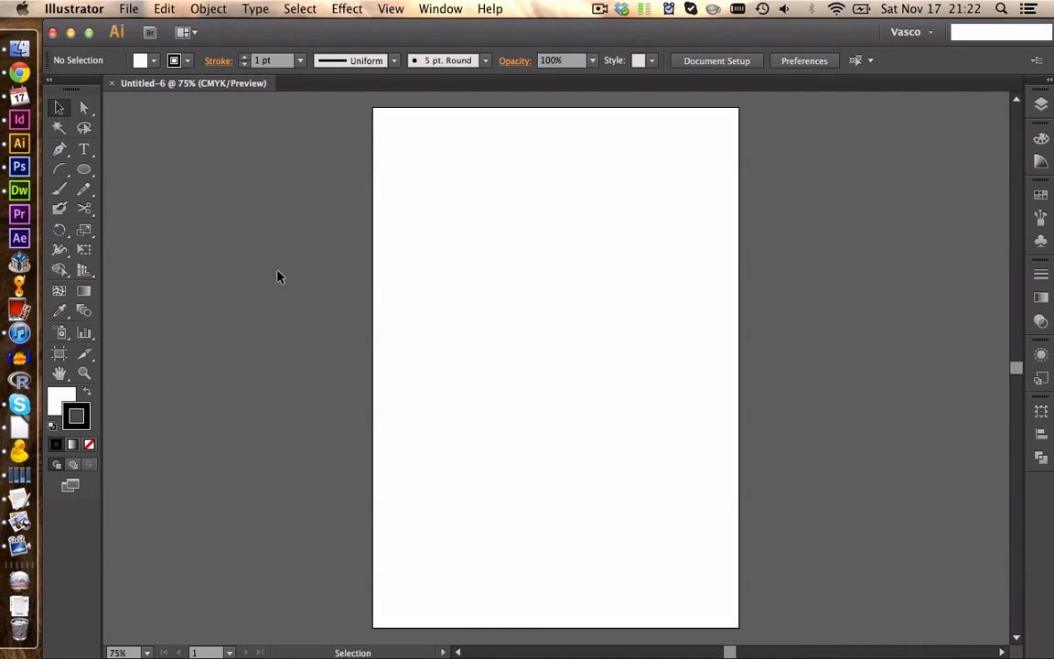
mouse_move(60, 150)
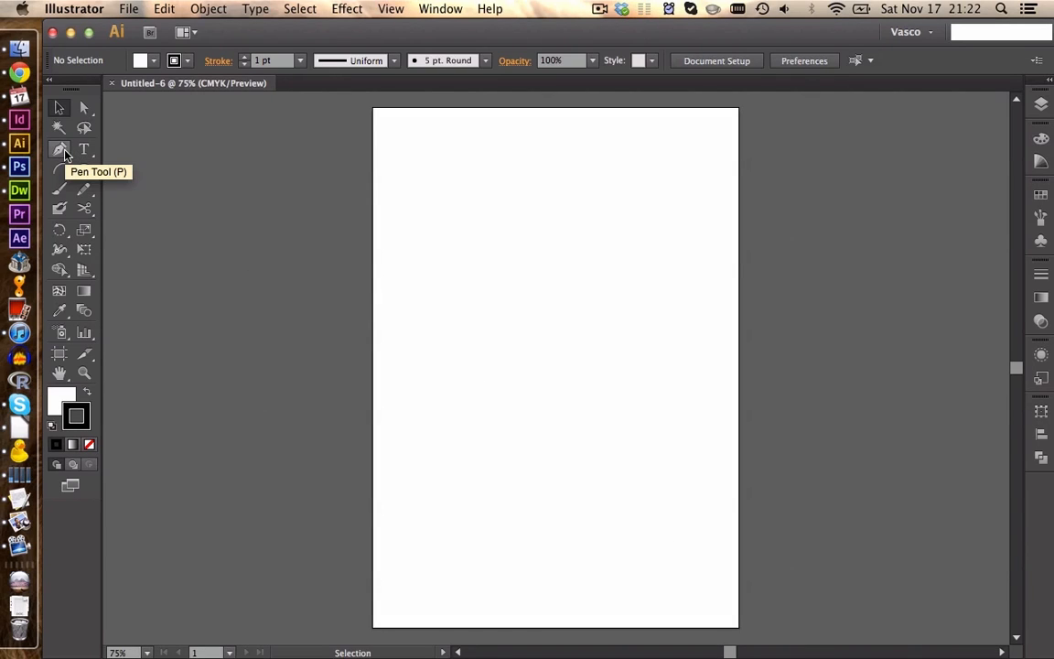
mouse_move(84, 189)
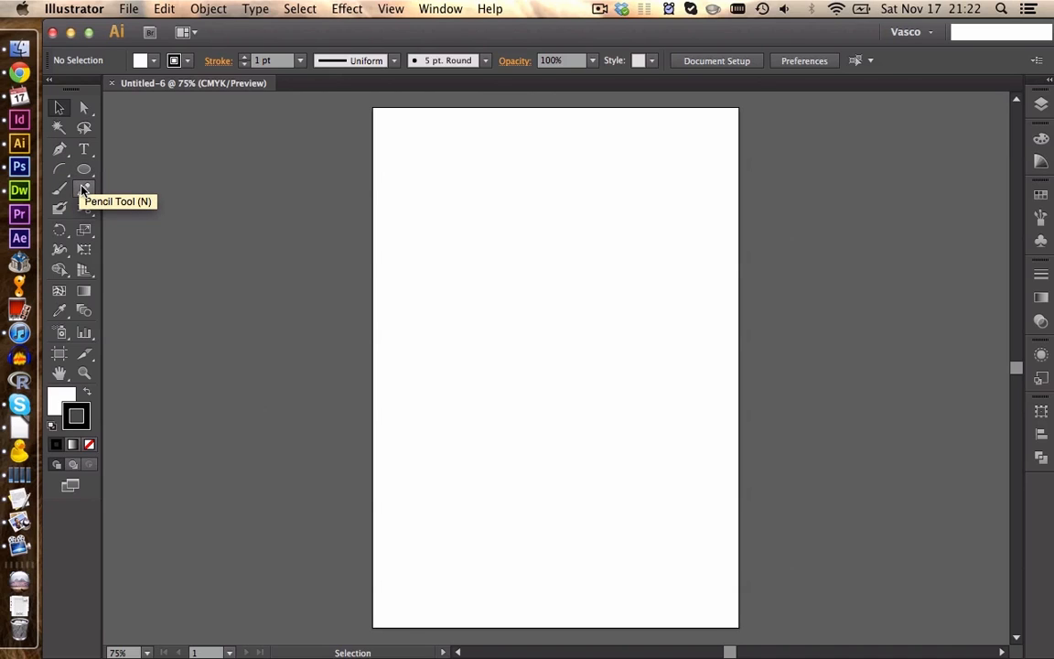
Draw a winding freehand pencil line from the top of the page toward the bottom
left_click(85, 190)
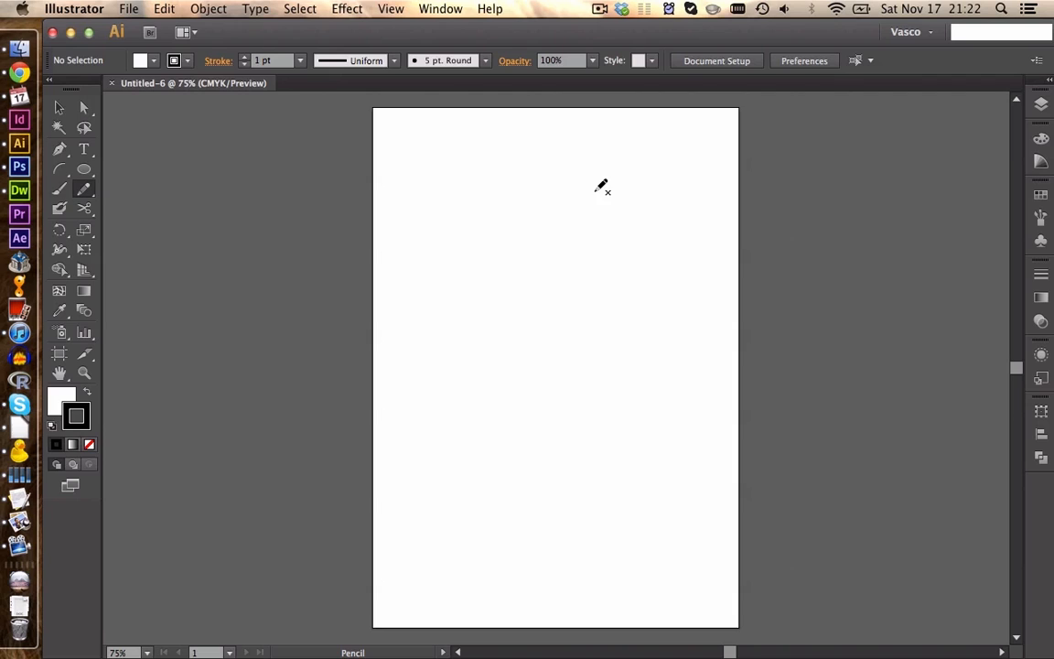
left_click_drag(602, 188, 575, 359)
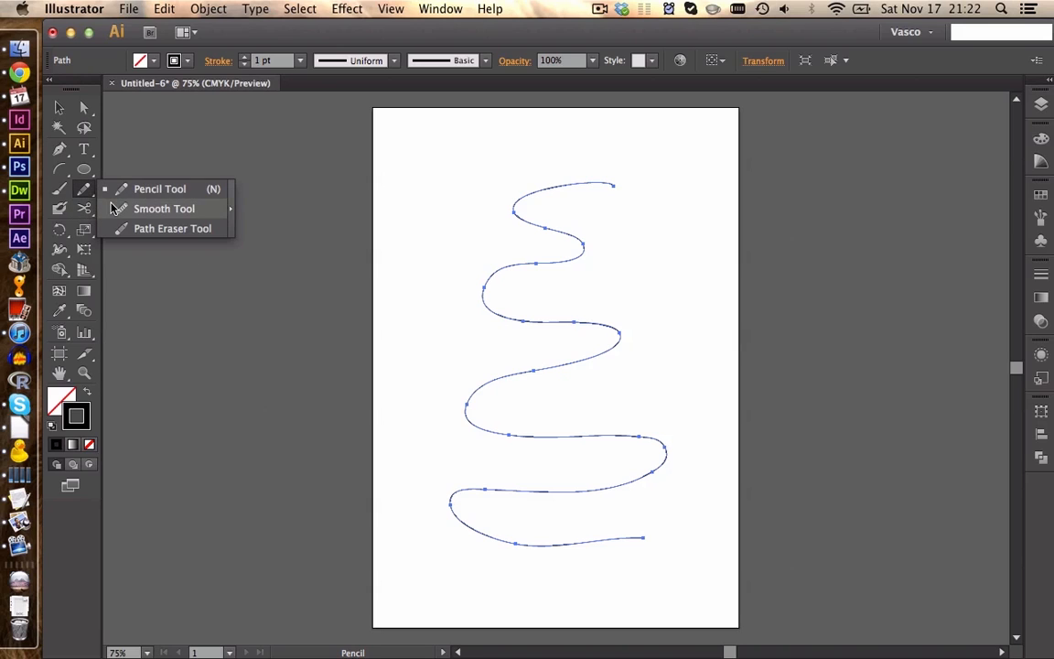
left_click(164, 207)
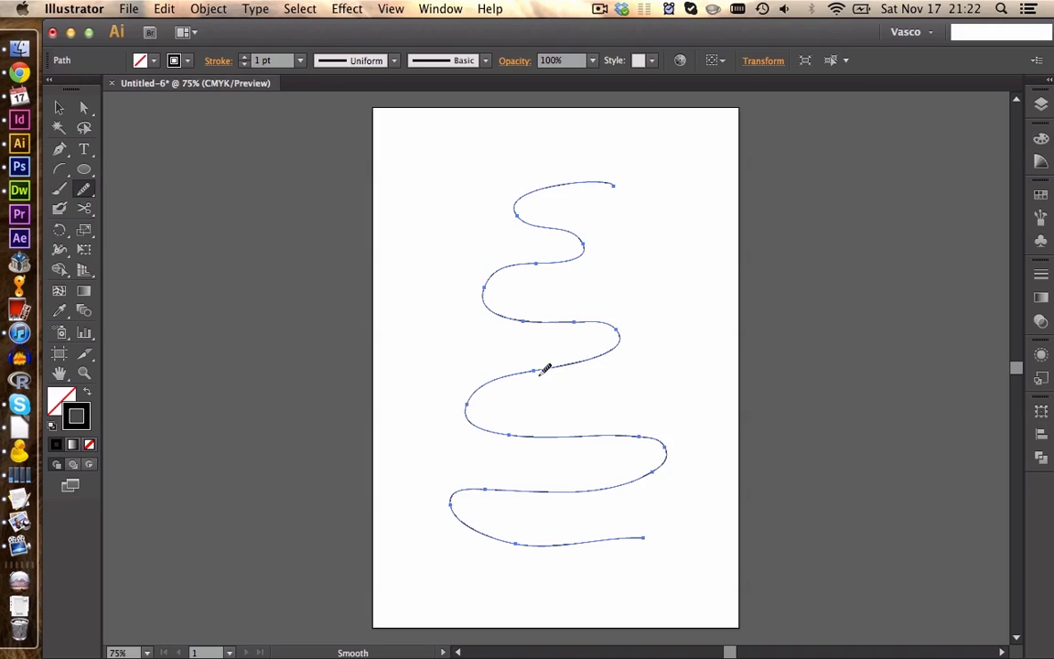
mouse_move(542, 162)
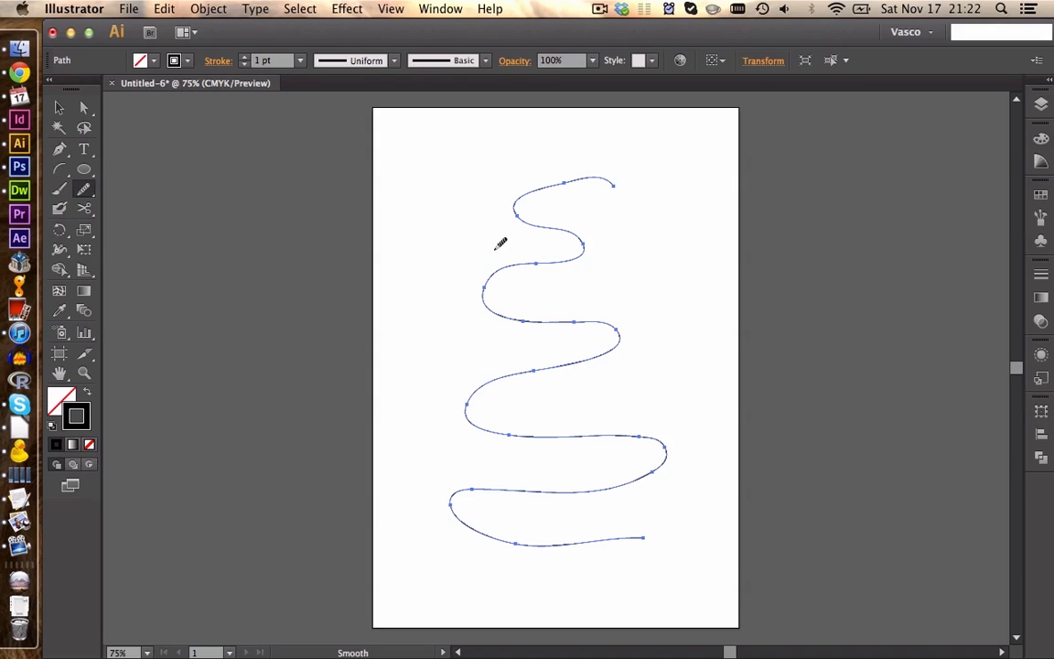
Select the whole smoothed winding path with the Selection Tool
left_click(58, 108)
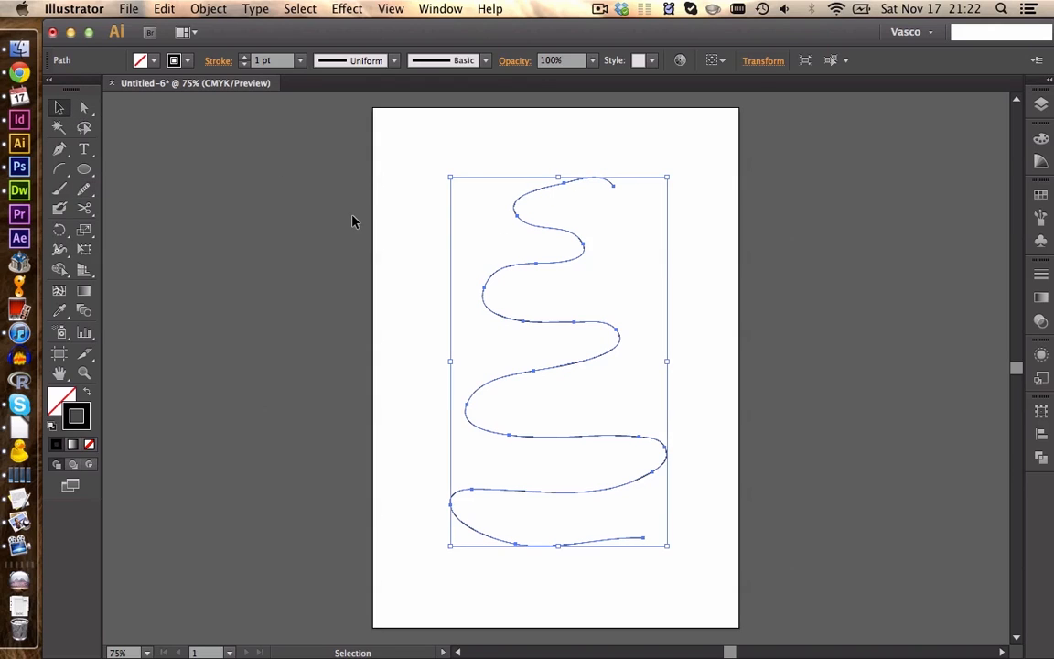
mouse_move(384, 344)
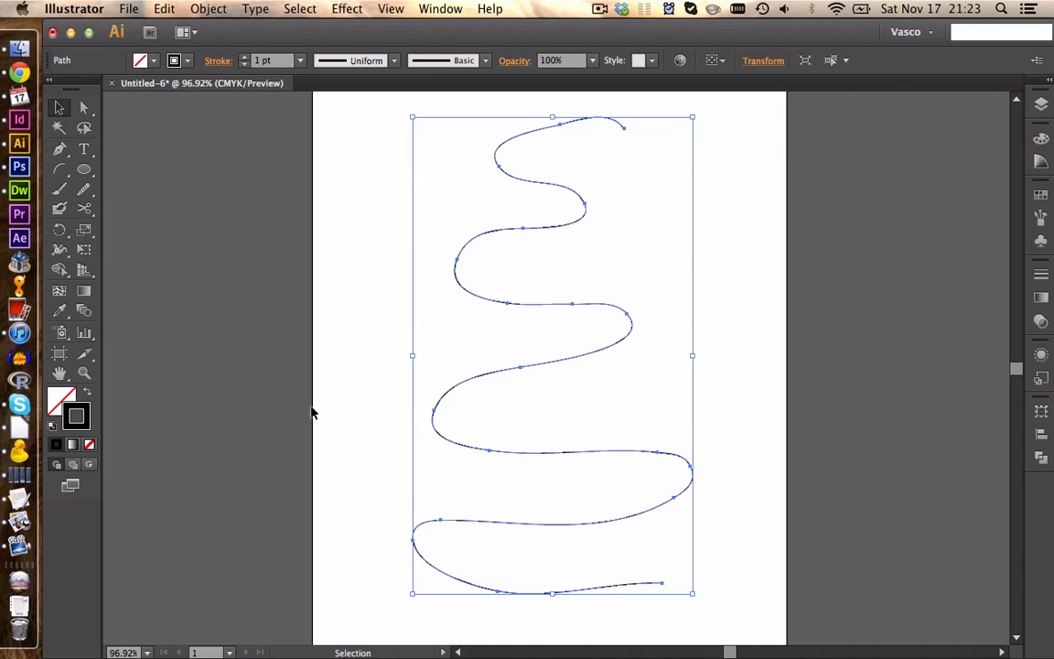
mouse_move(60, 250)
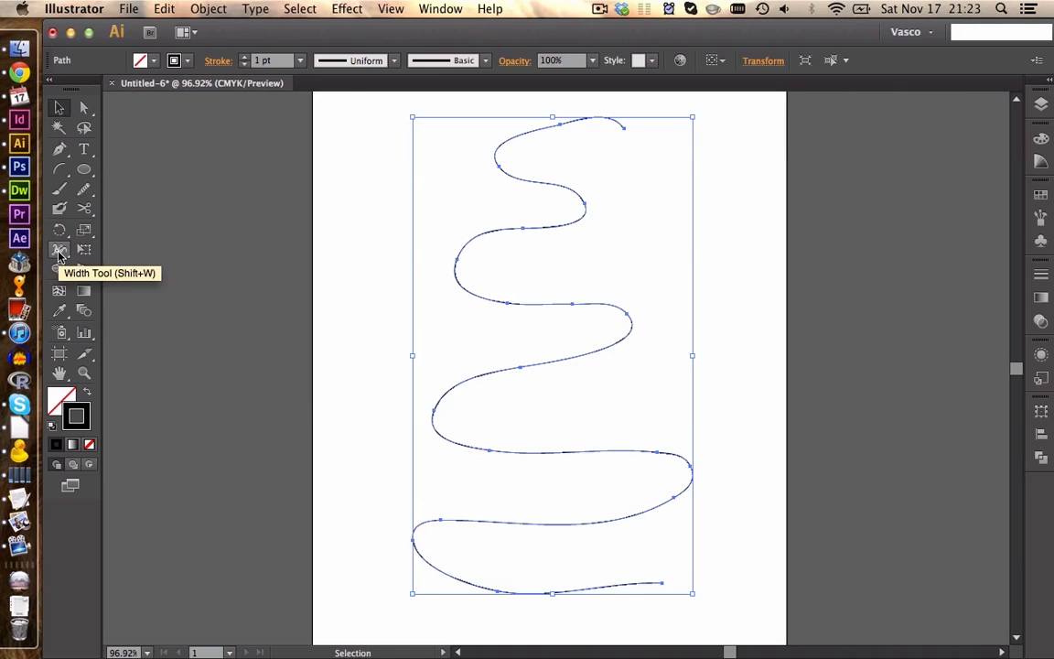
Vary the stroke width: widen the lower part, bulge the lower loop, widen the upper bends
left_click(60, 250)
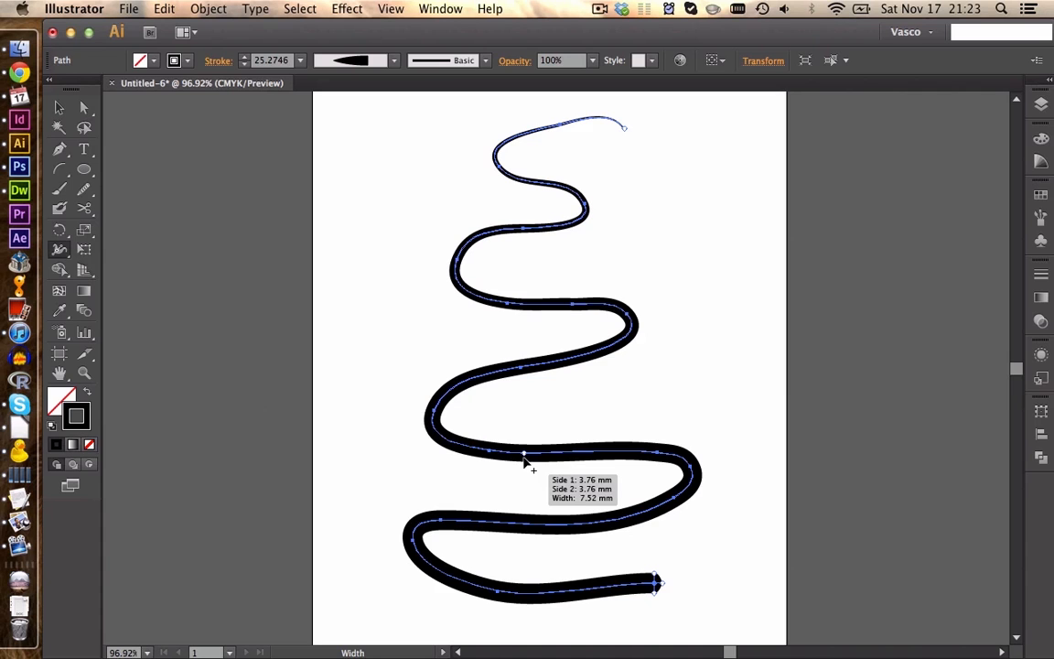
left_click_drag(524, 453, 527, 485)
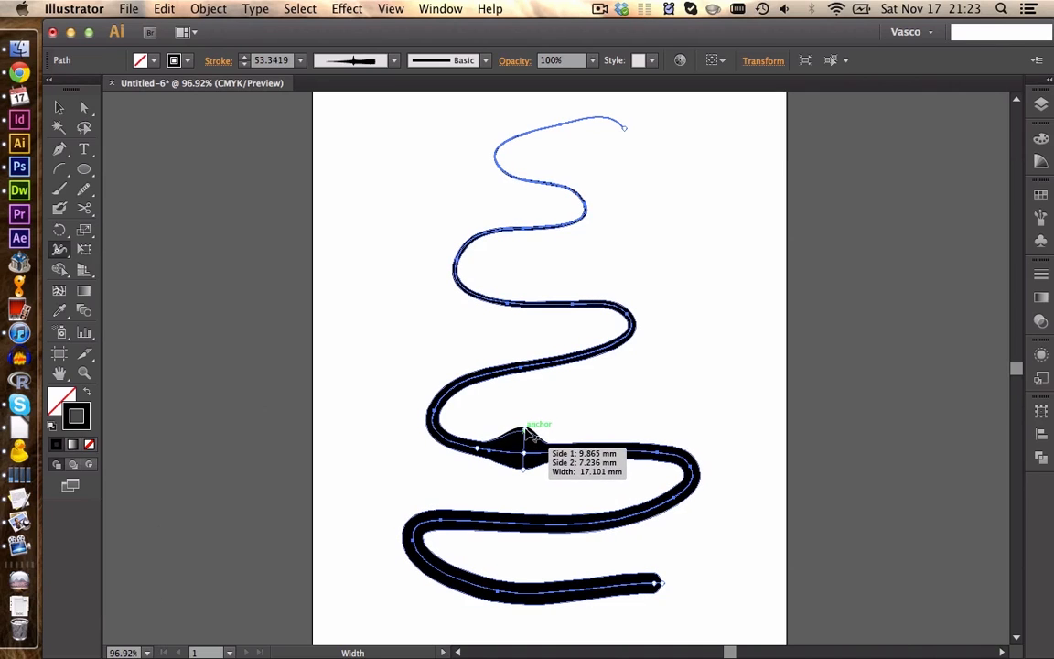
left_click_drag(529, 433, 538, 428)
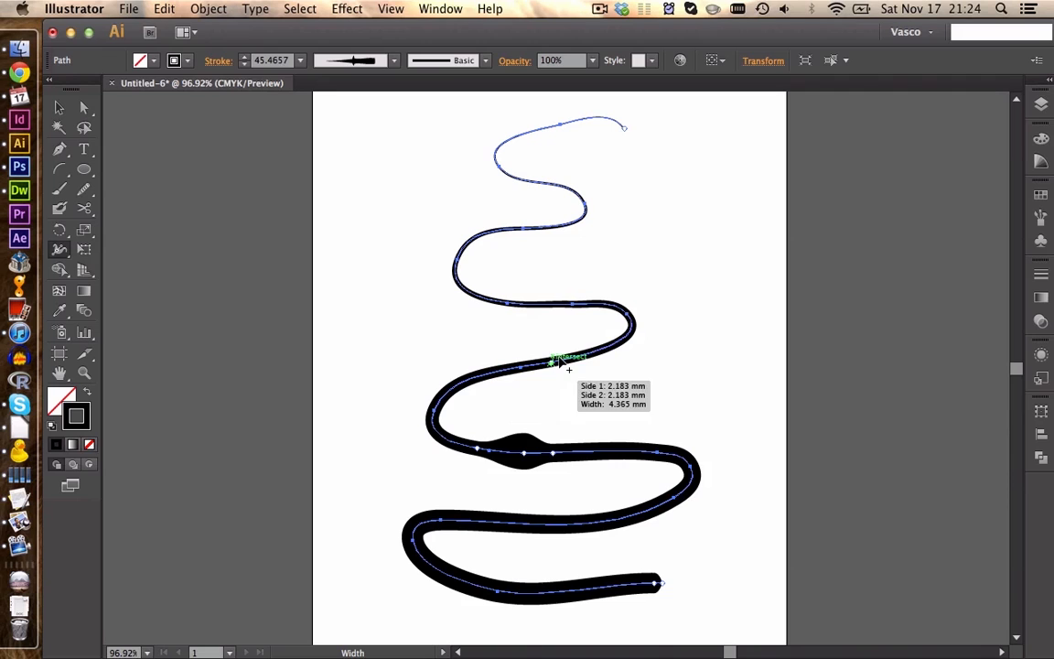
left_click_drag(560, 363, 604, 355)
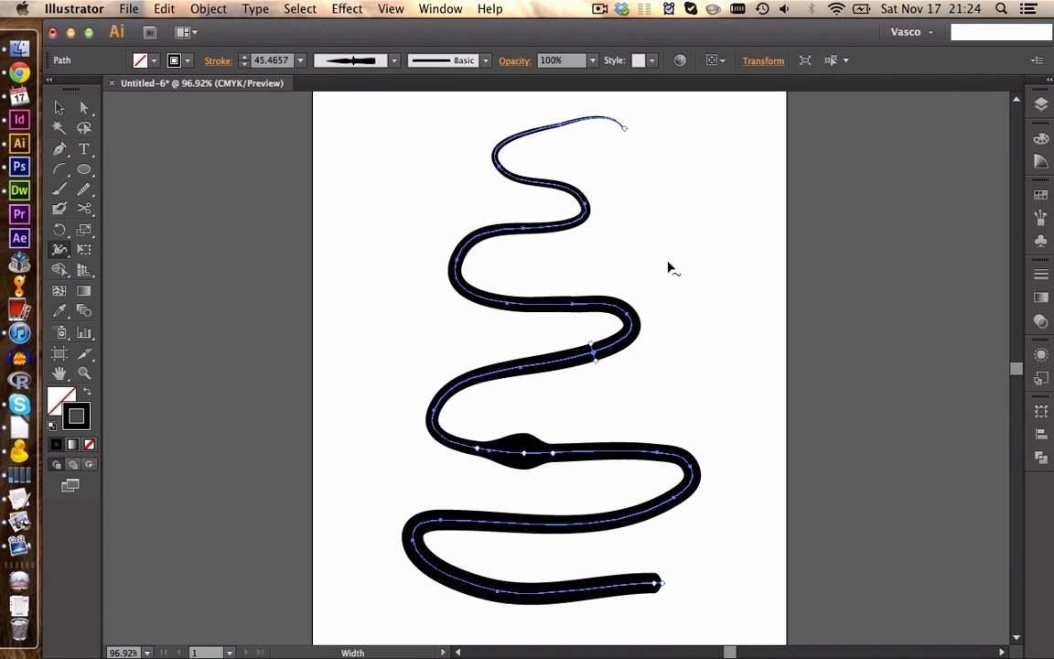
mouse_move(66, 107)
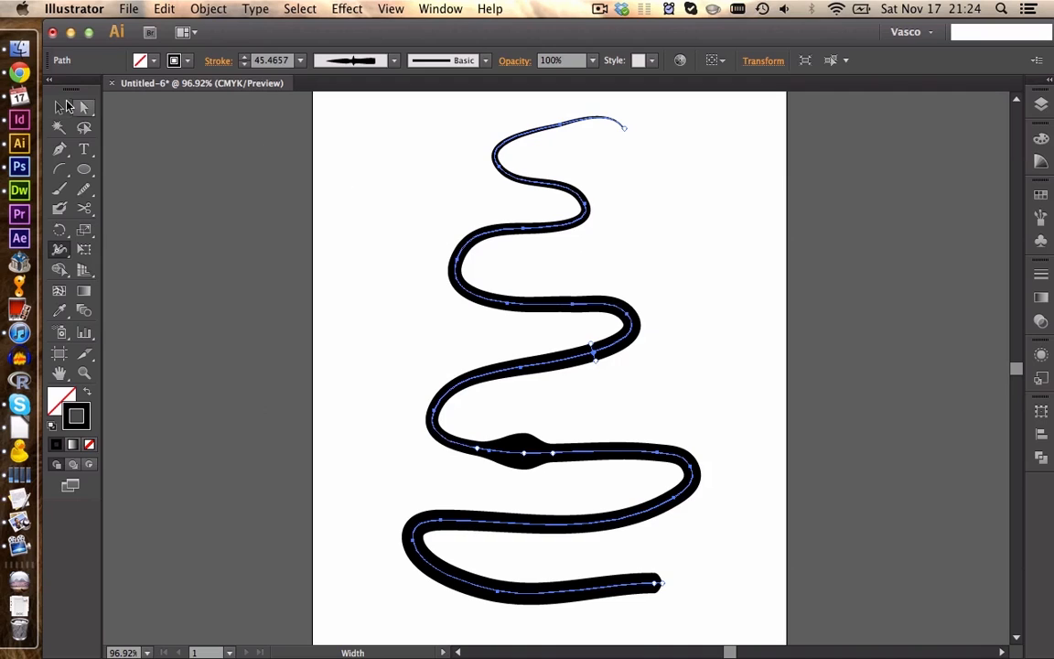
Select the river path and give its stroke a light blue swatch
left_click(58, 107)
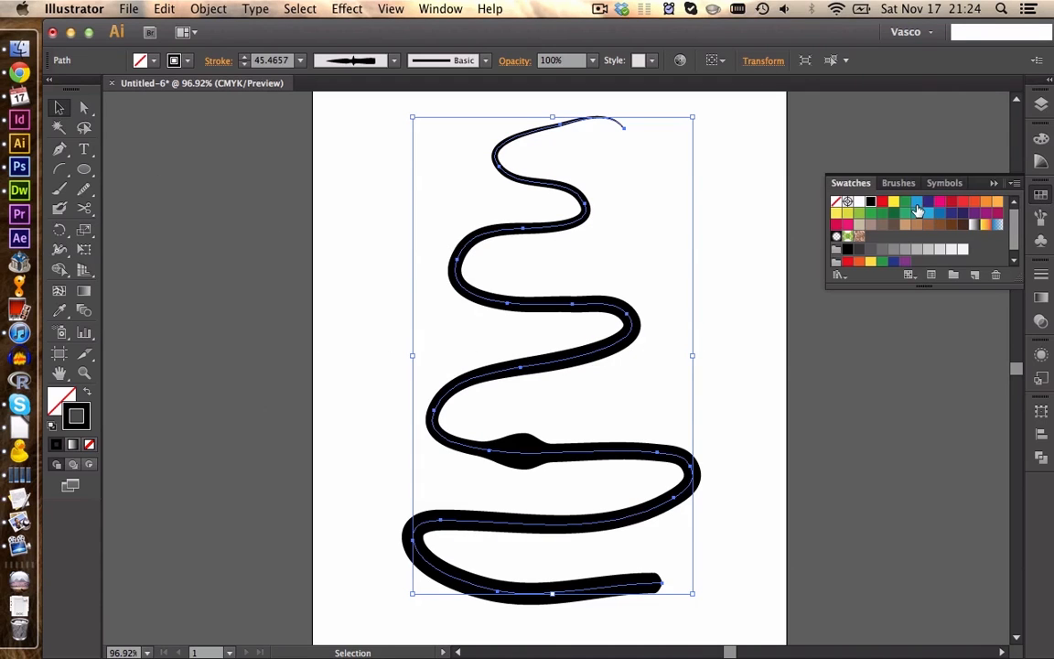
left_click(917, 206)
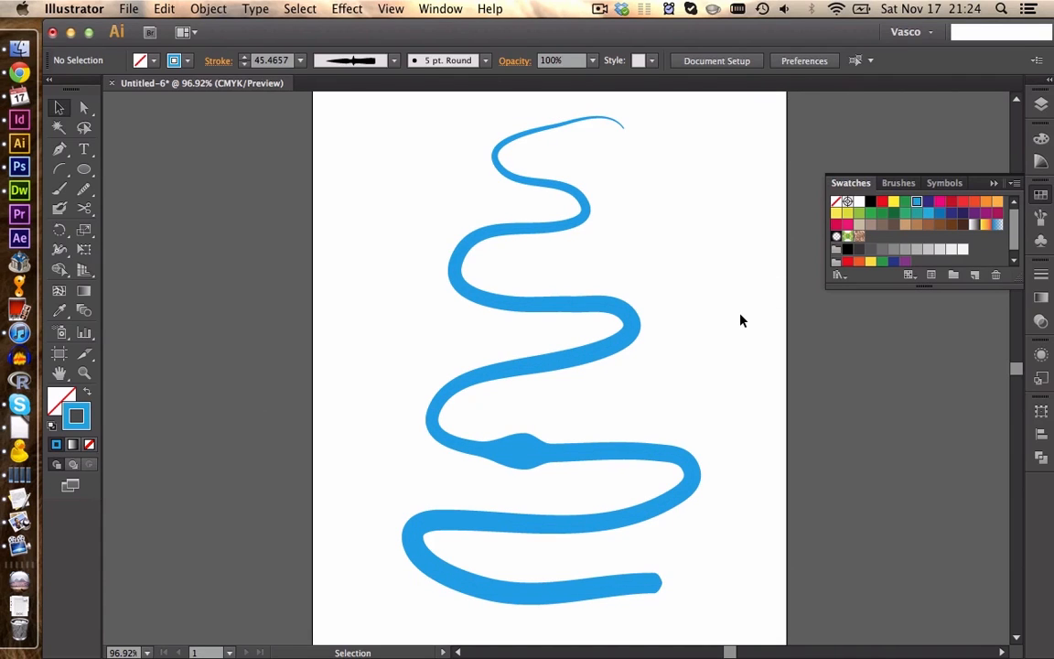
mouse_move(732, 391)
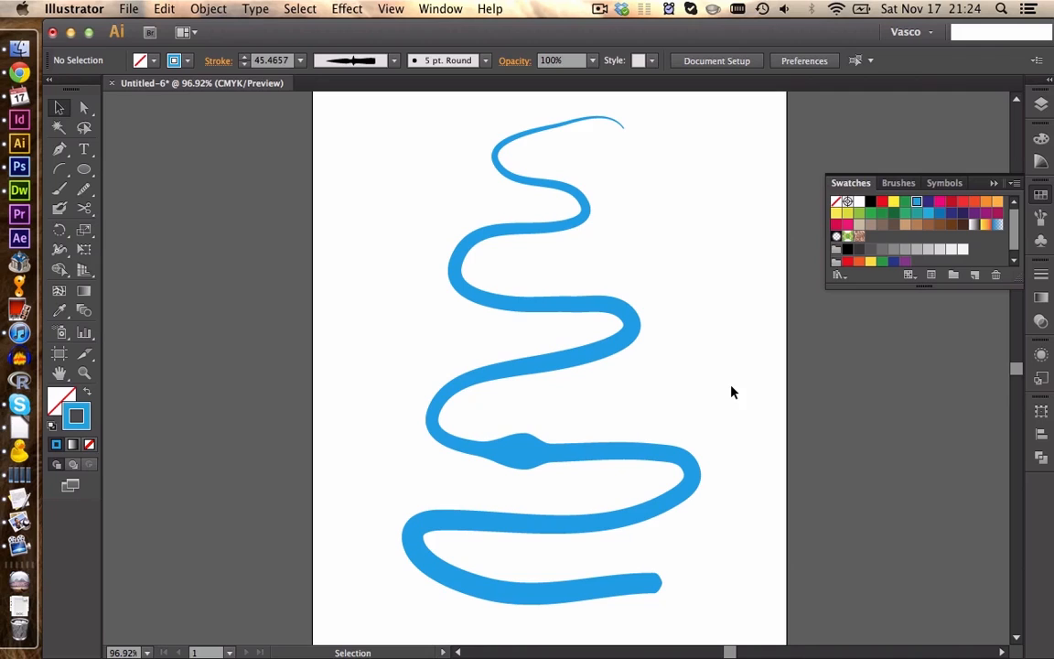
mouse_move(590, 357)
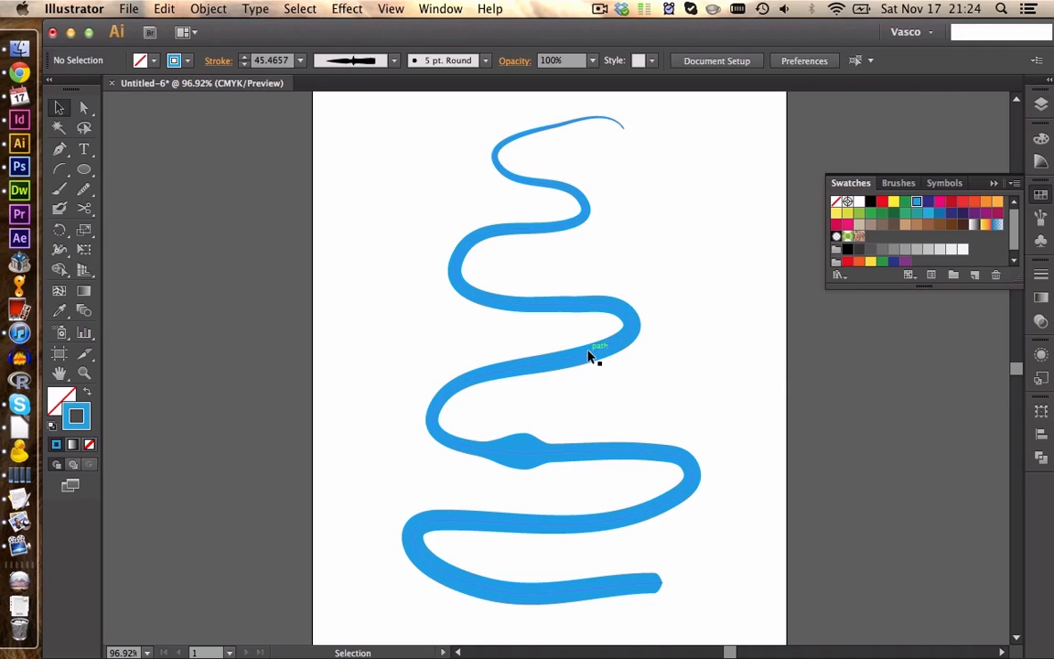
mouse_move(474, 394)
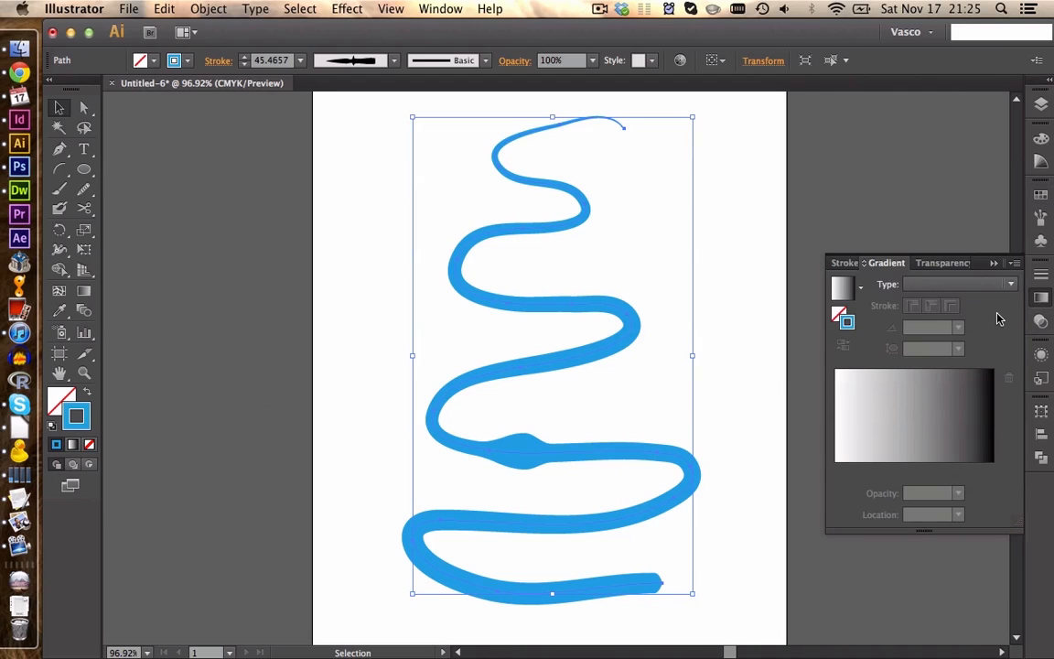
mouse_move(843, 317)
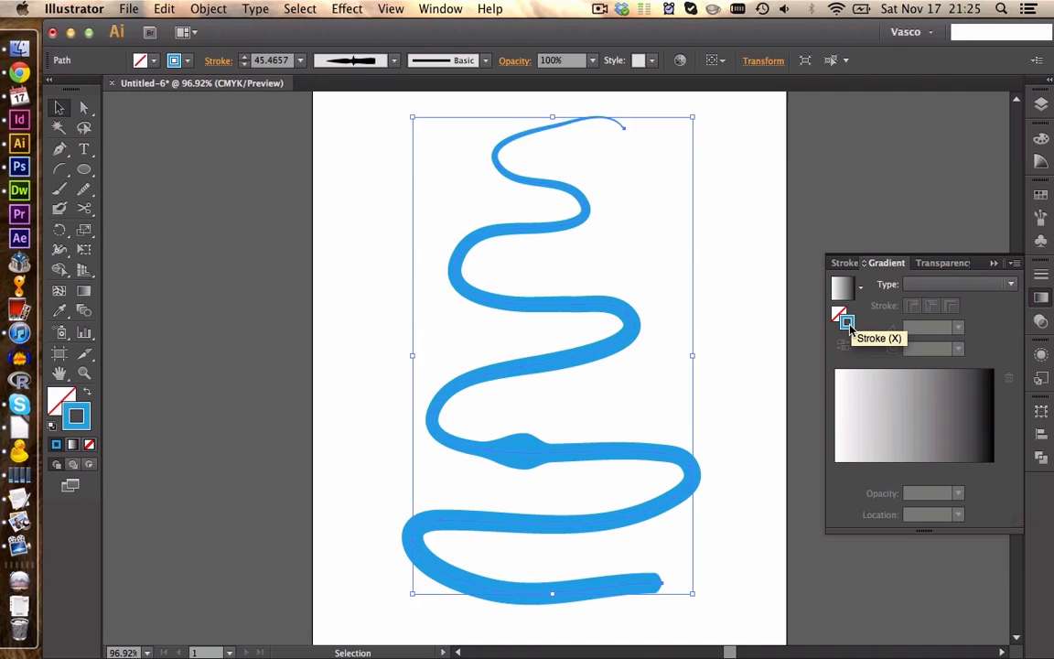
mouse_move(869, 401)
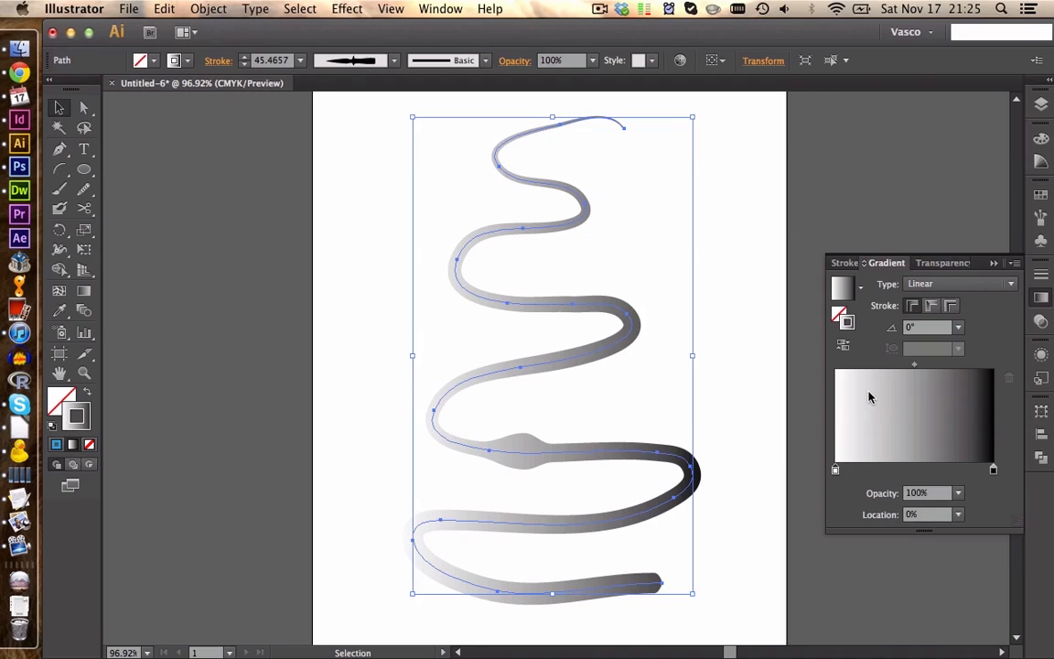
mouse_move(883, 412)
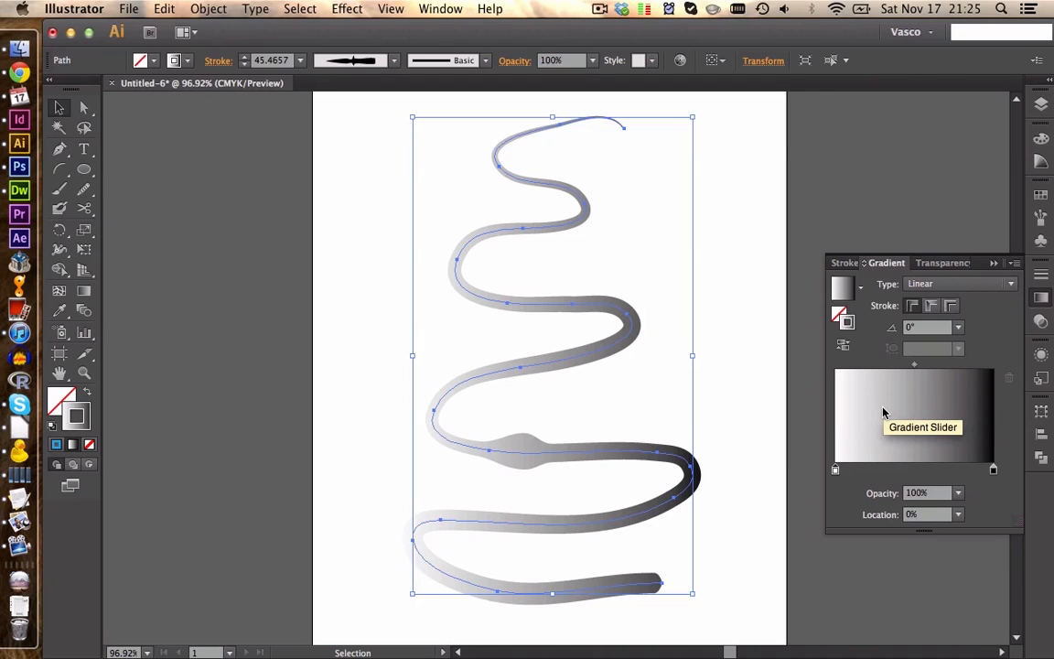
mouse_move(531, 379)
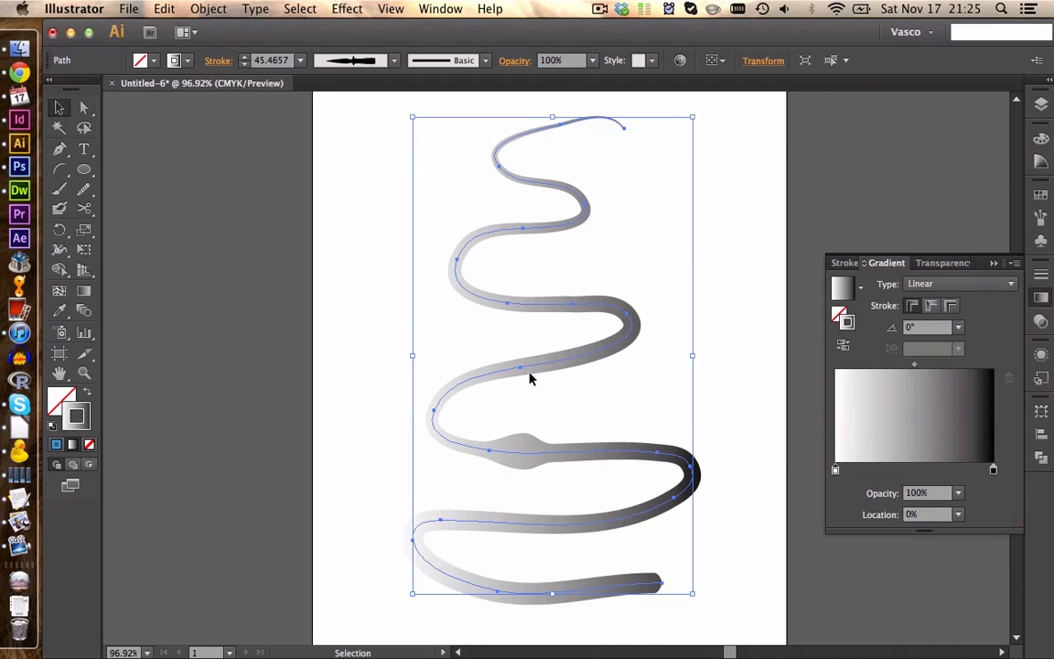
mouse_move(717, 383)
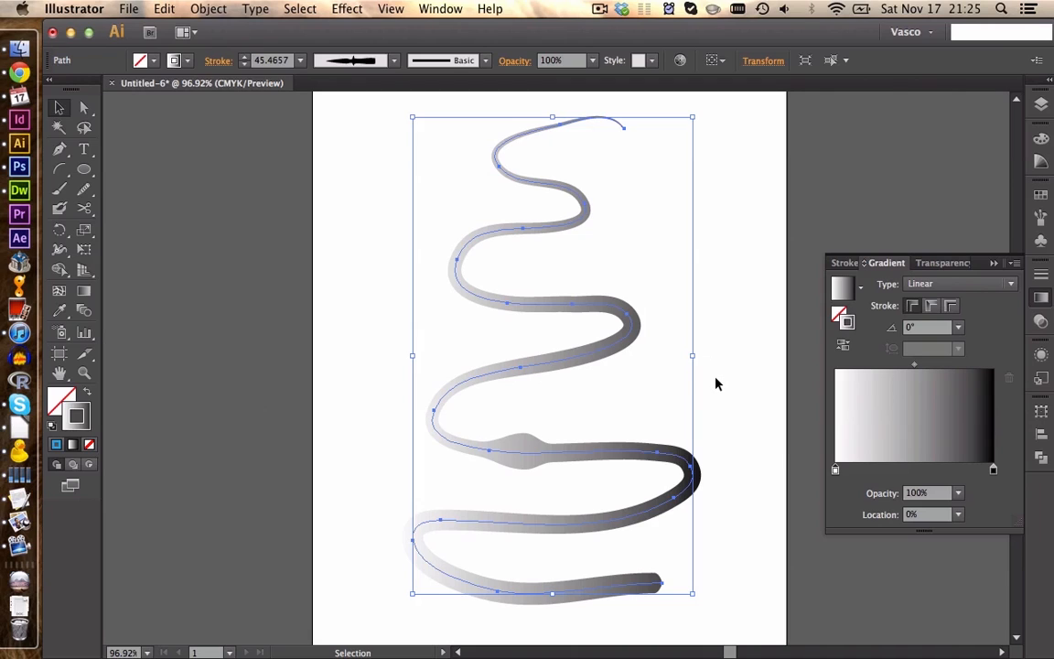
mouse_move(906, 336)
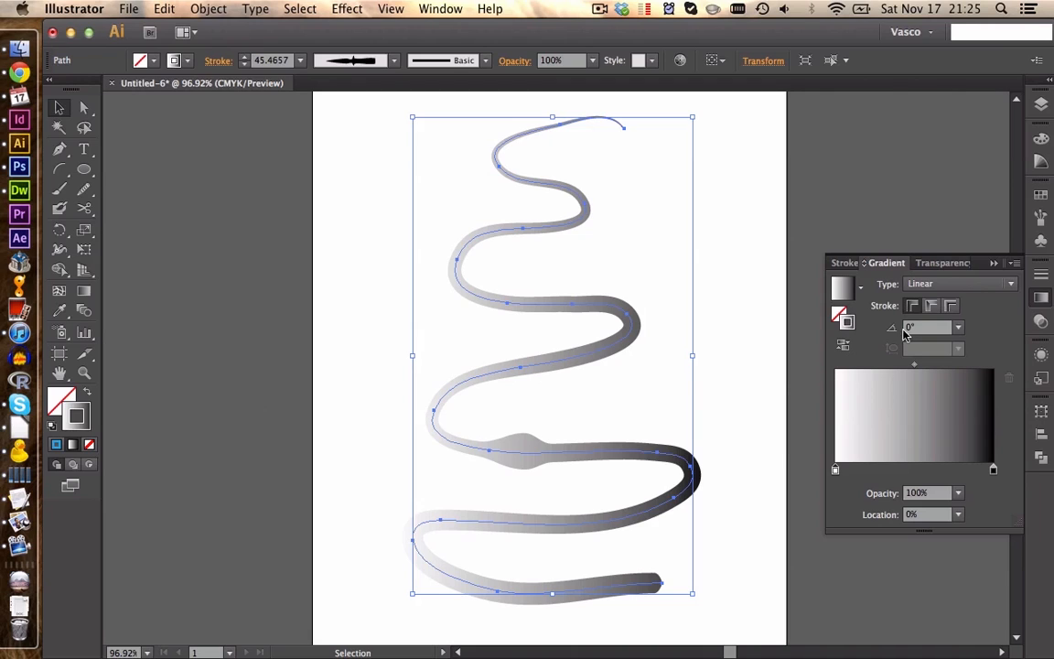
Apply the white-to-black gradient along the length of the river stroke
left_click(932, 305)
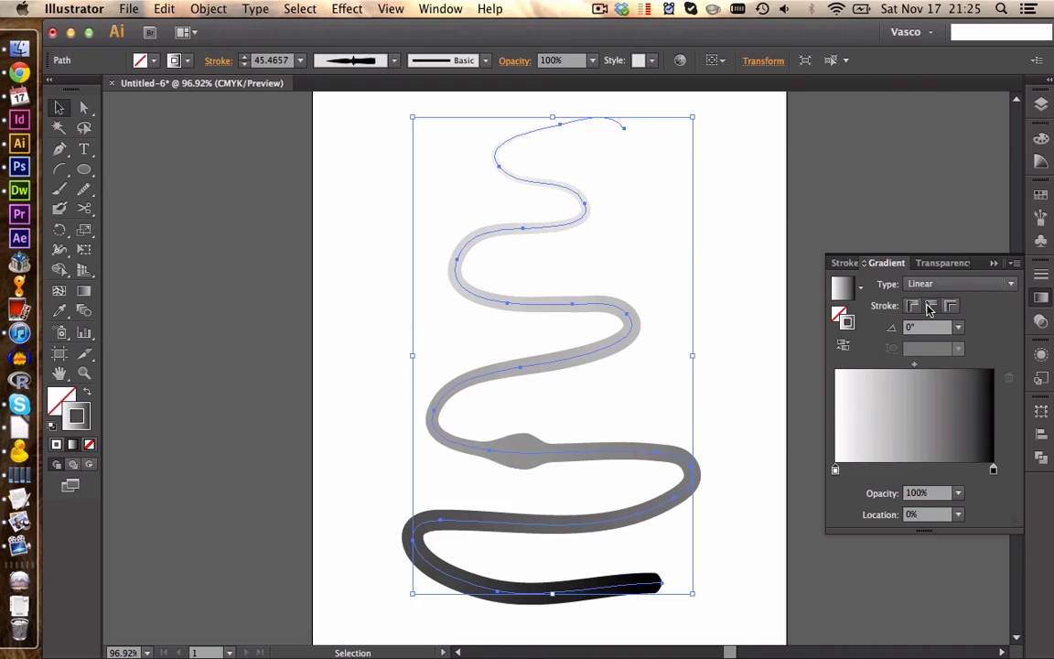
mouse_move(835, 471)
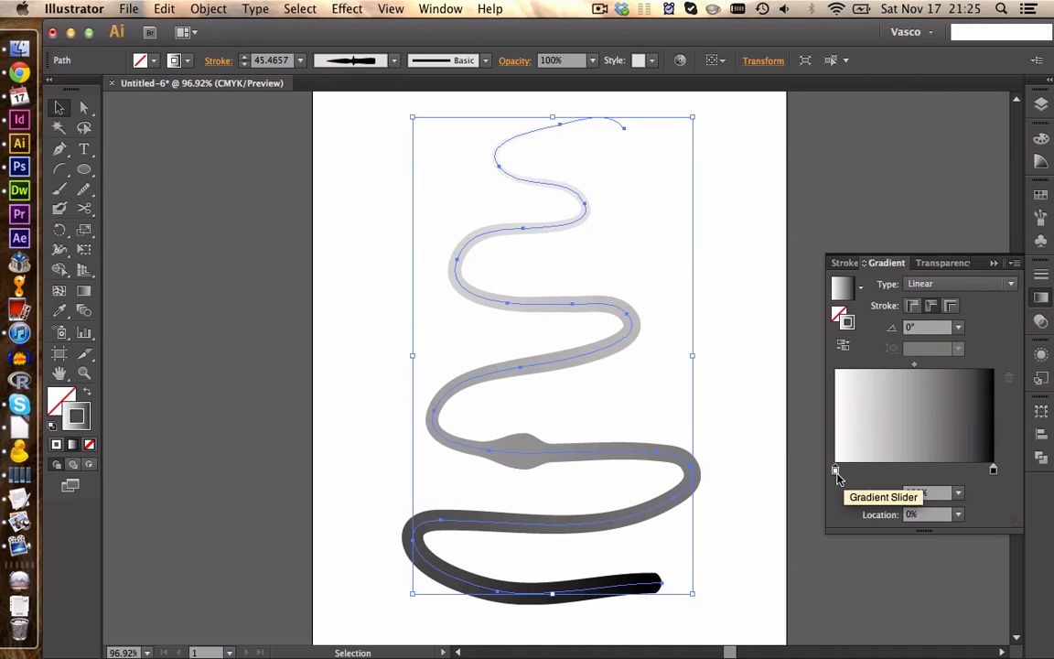
Make both end gradient stops blue and add a green middle stop
left_click(835, 471)
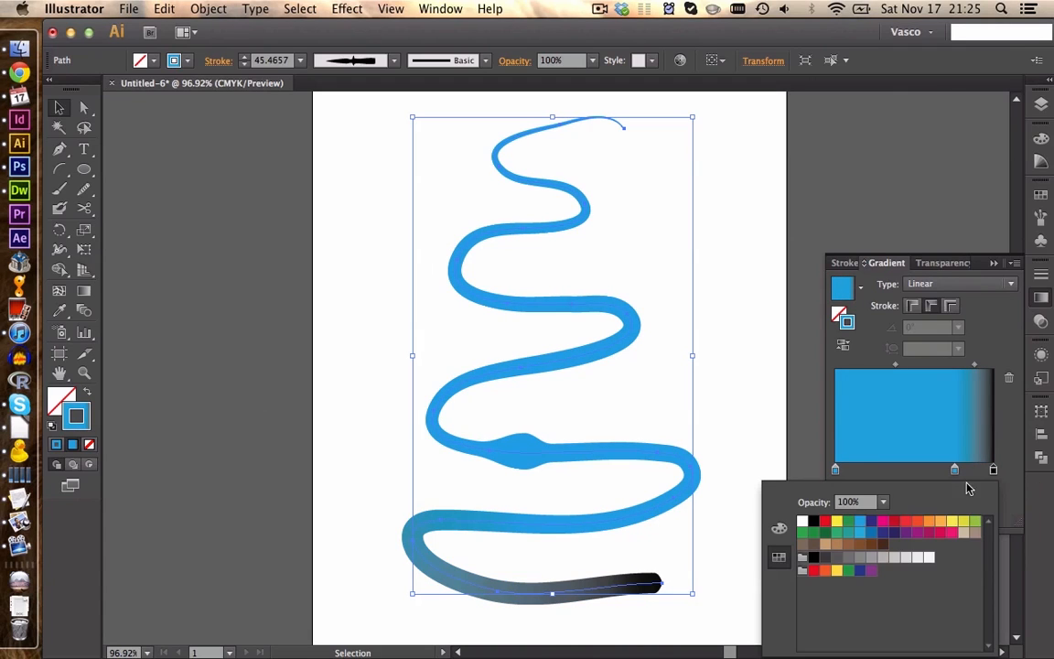
left_click(862, 520)
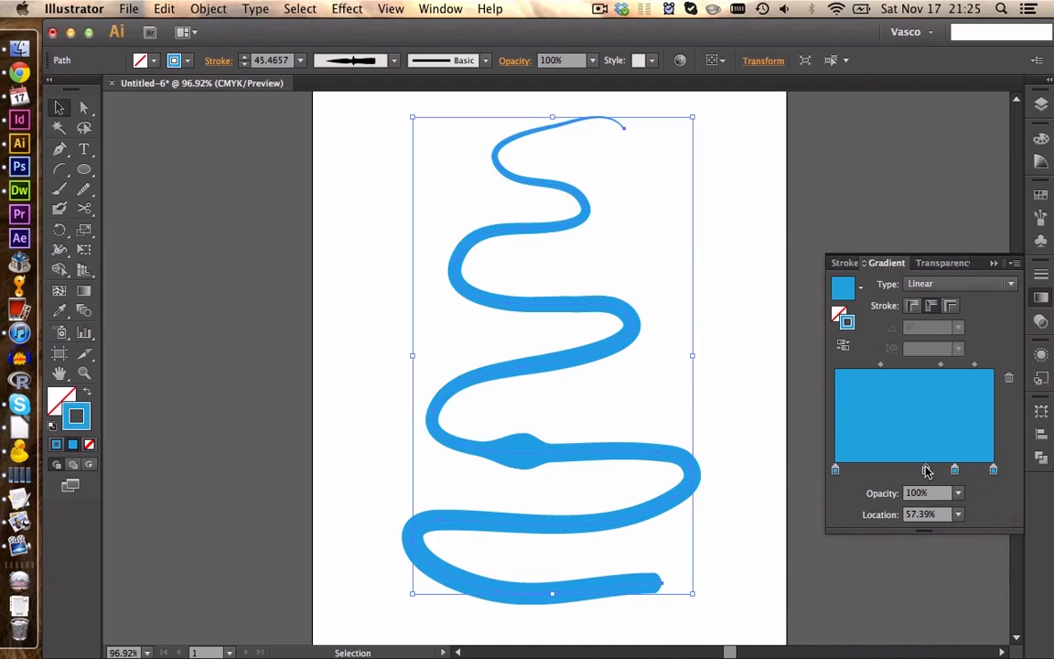
mouse_move(899, 477)
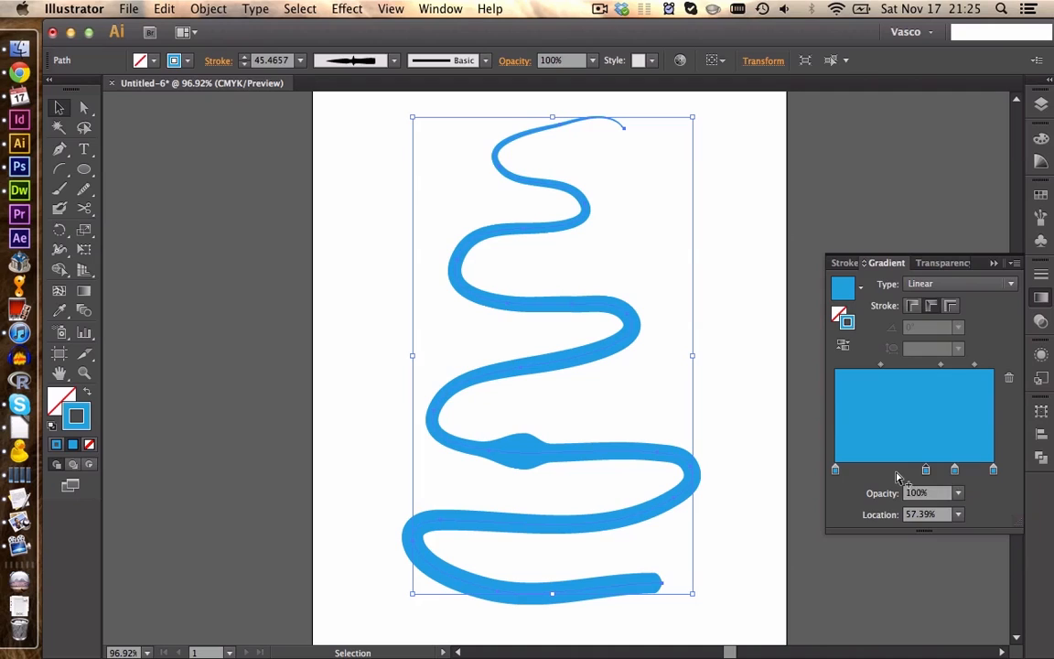
left_click_drag(926, 470, 897, 470)
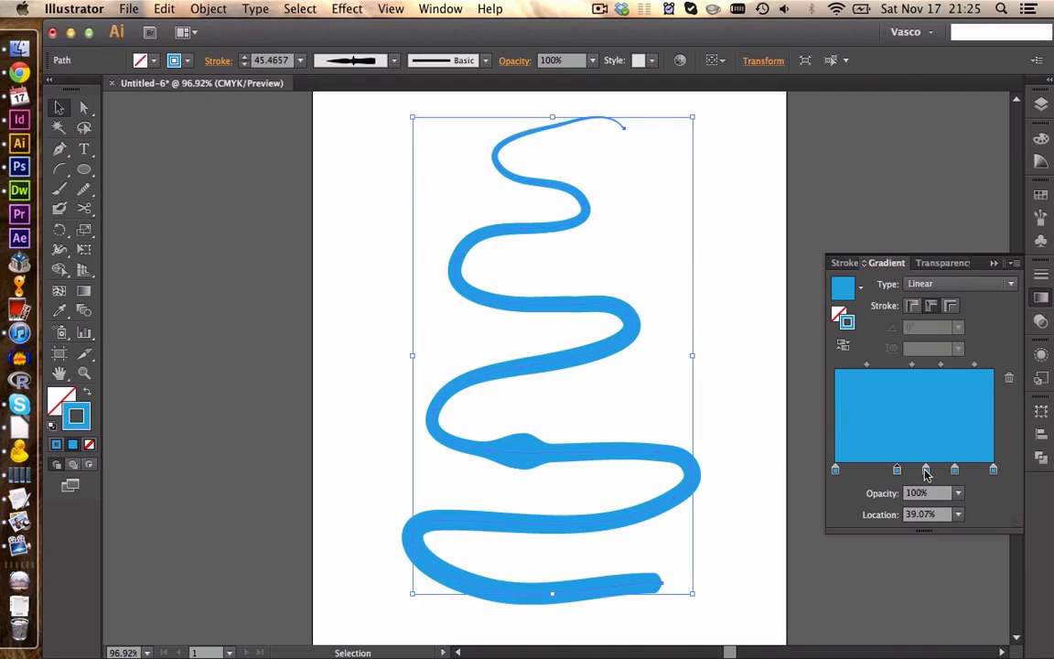
left_click_drag(896, 469, 926, 469)
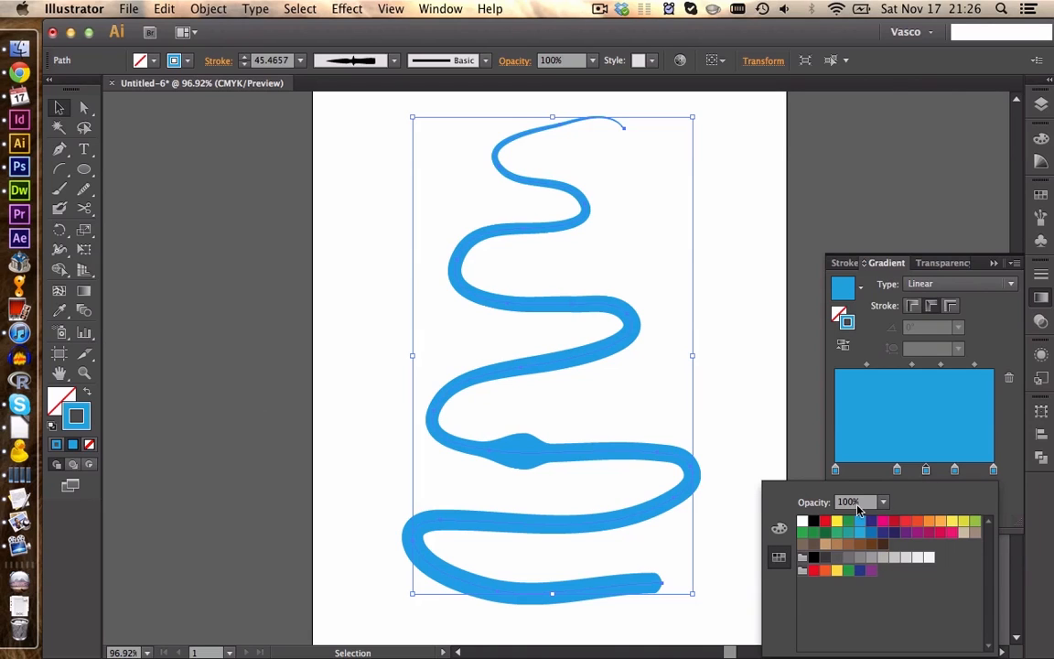
left_click(837, 534)
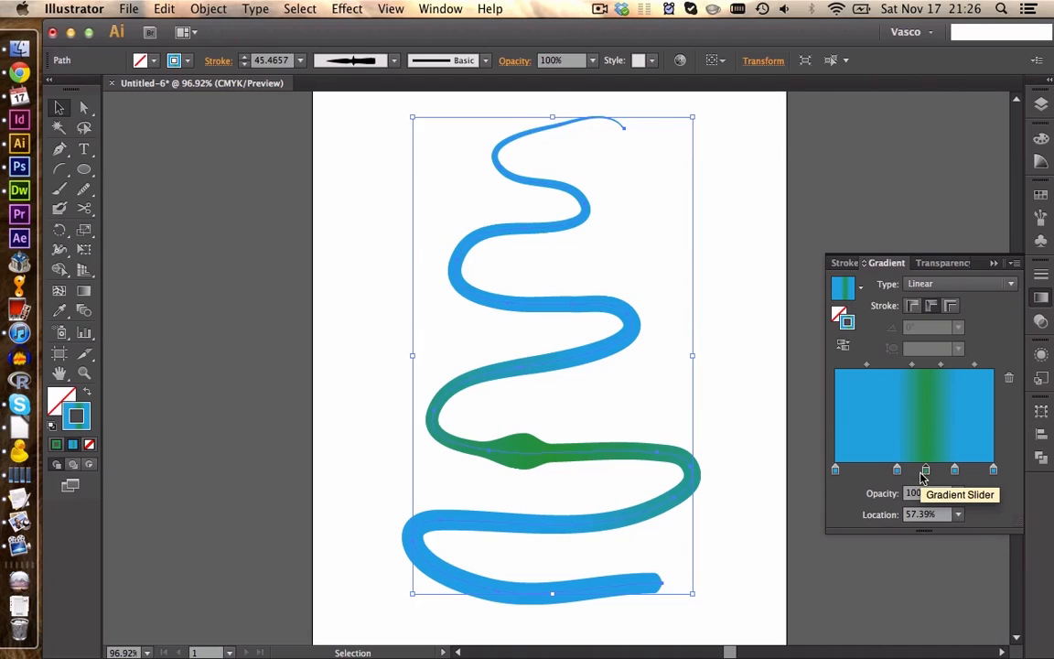
Reposition the gradient stops so the green band sits on the river's lower loop
left_click_drag(925, 469, 910, 469)
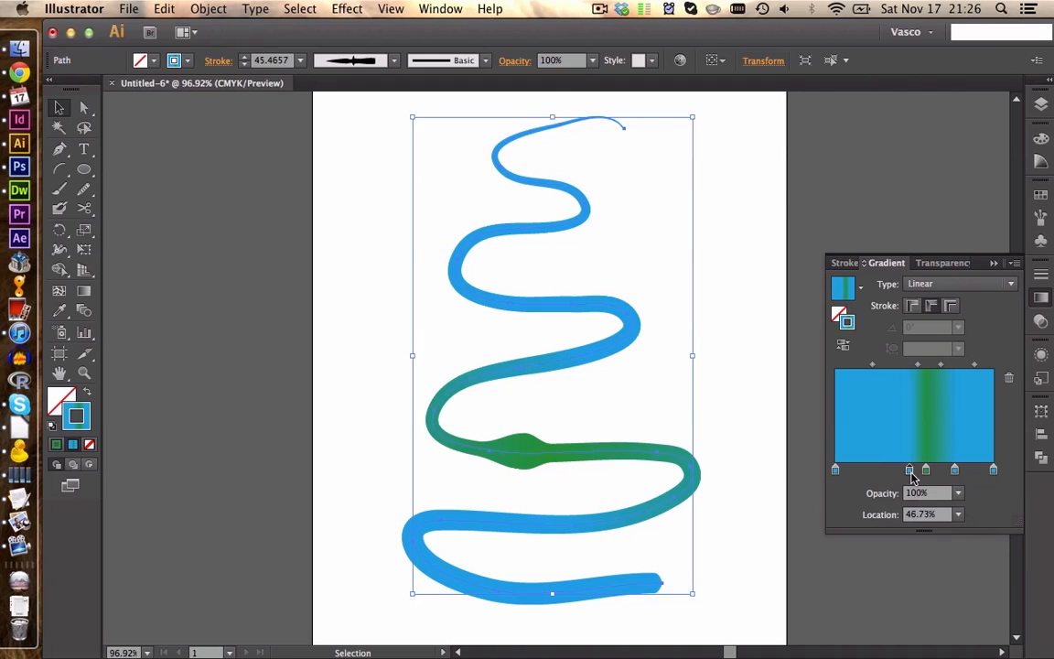
left_click_drag(914, 469, 920, 468)
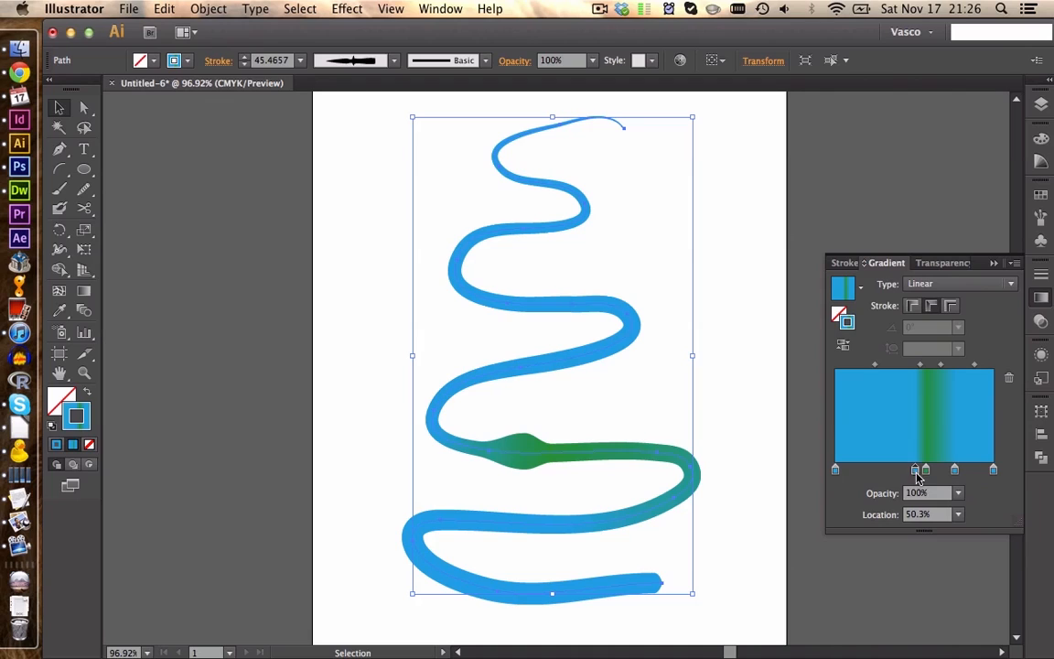
left_click_drag(925, 470, 970, 469)
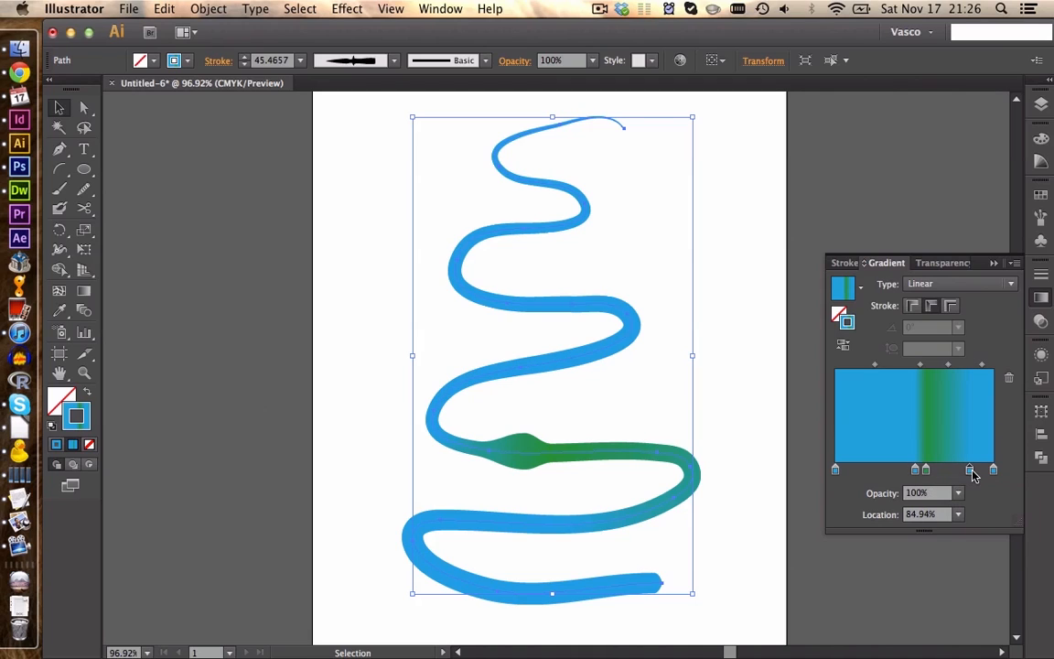
left_click_drag(970, 470, 939, 469)
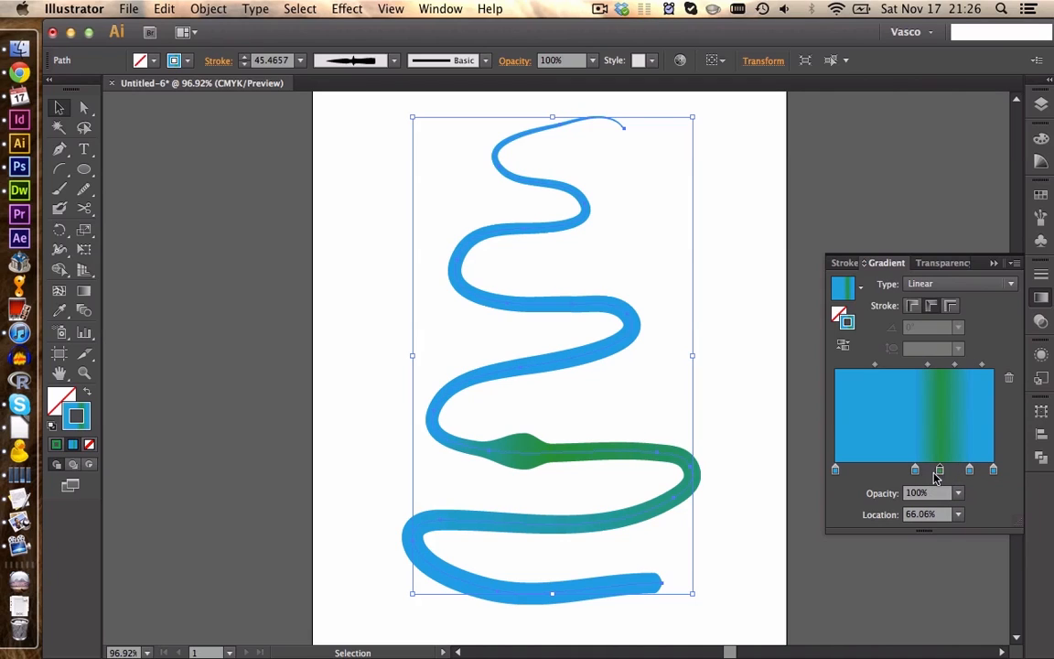
left_click_drag(939, 470, 935, 470)
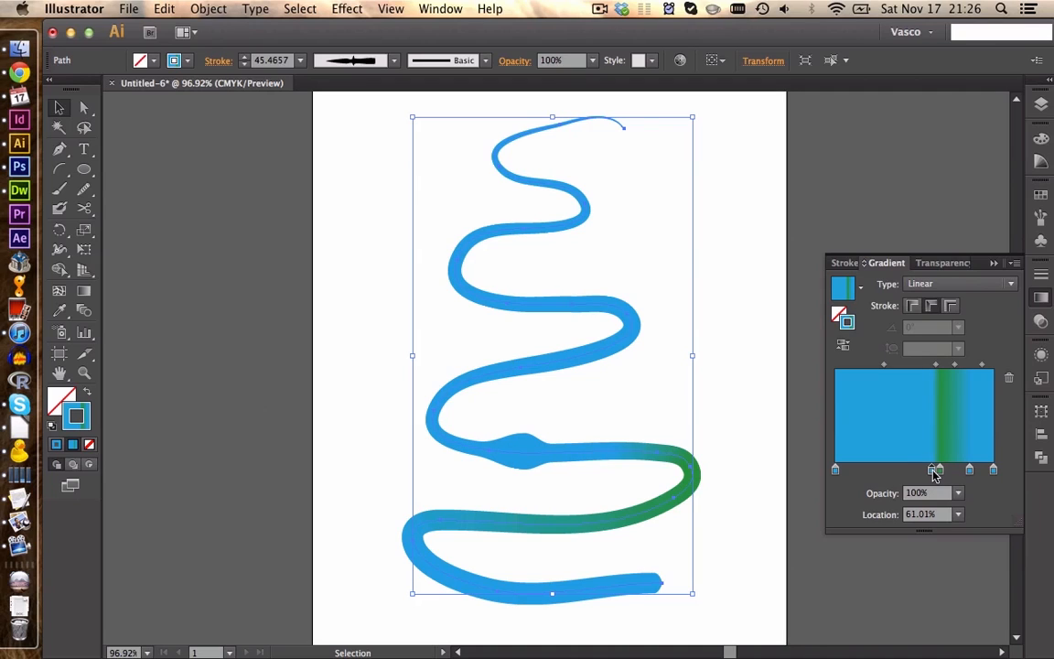
left_click_drag(934, 469, 938, 469)
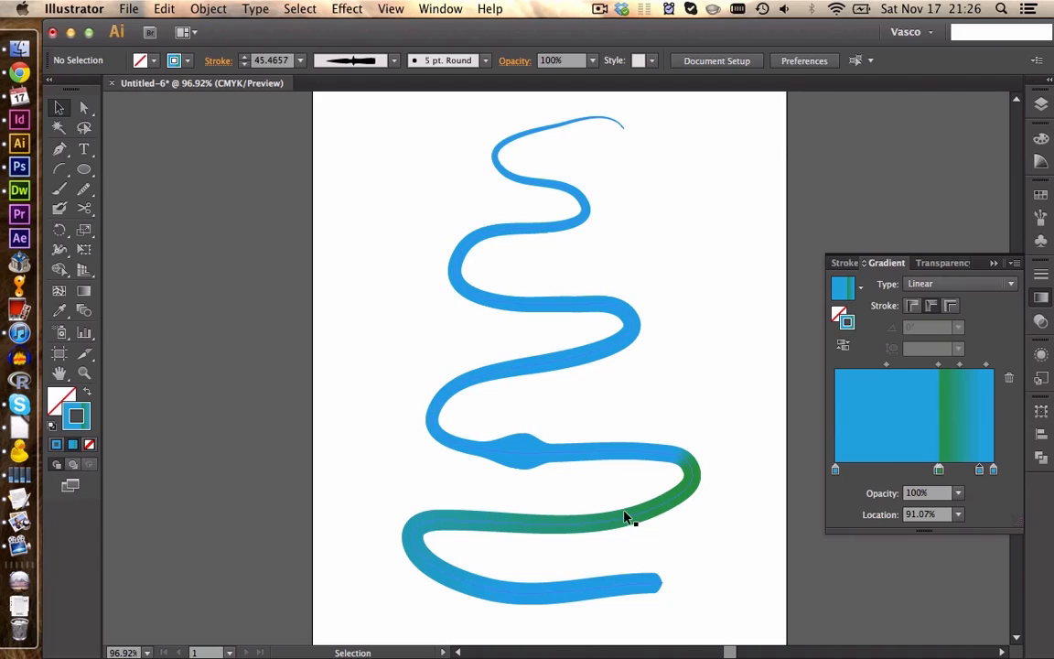
mouse_move(526, 494)
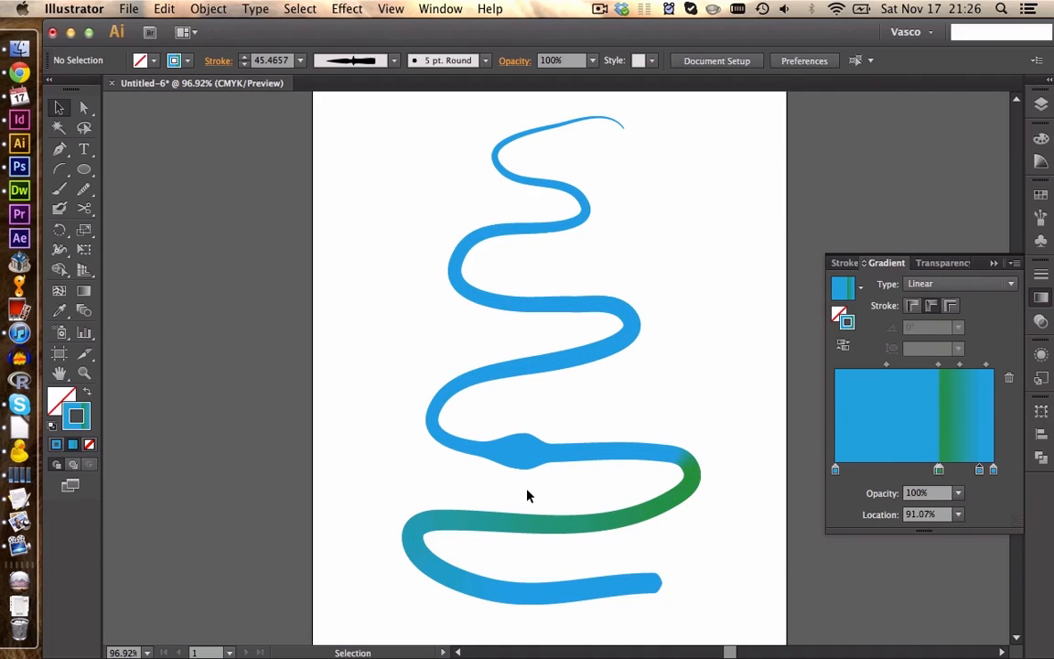
left_click(527, 462)
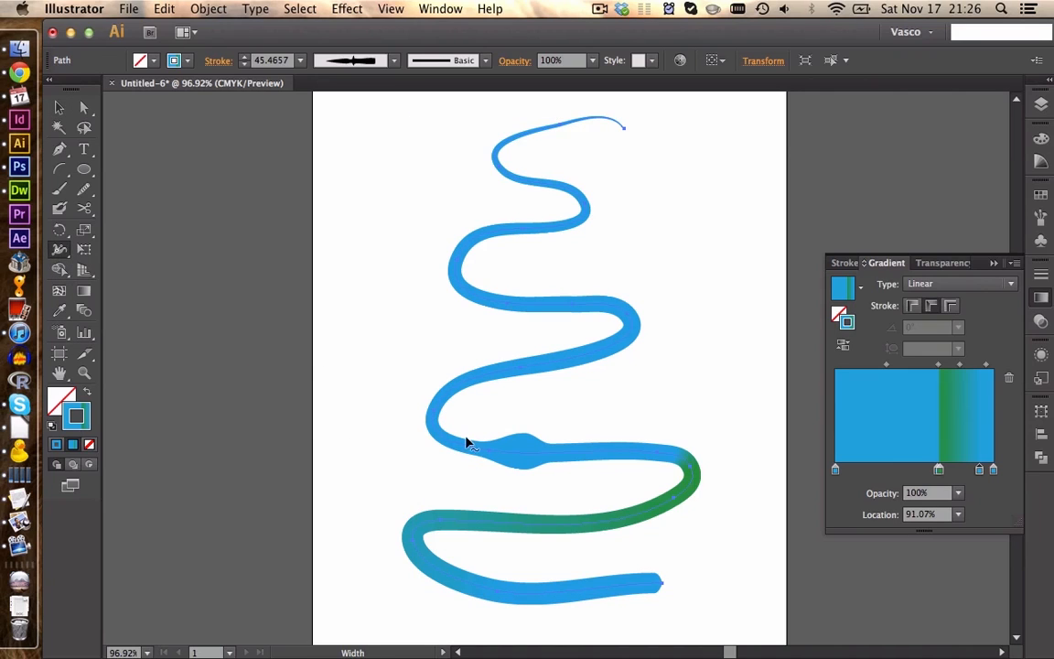
mouse_move(527, 457)
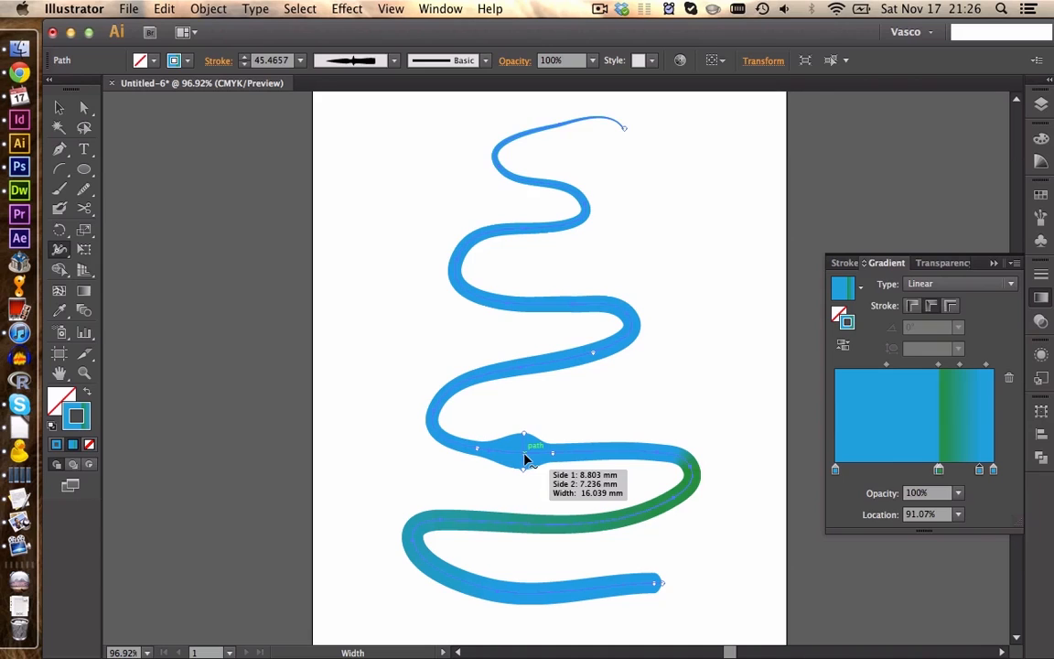
Open Width Point Edit for the bulge, showing a total width of 16.039 mm
double_click(525, 455)
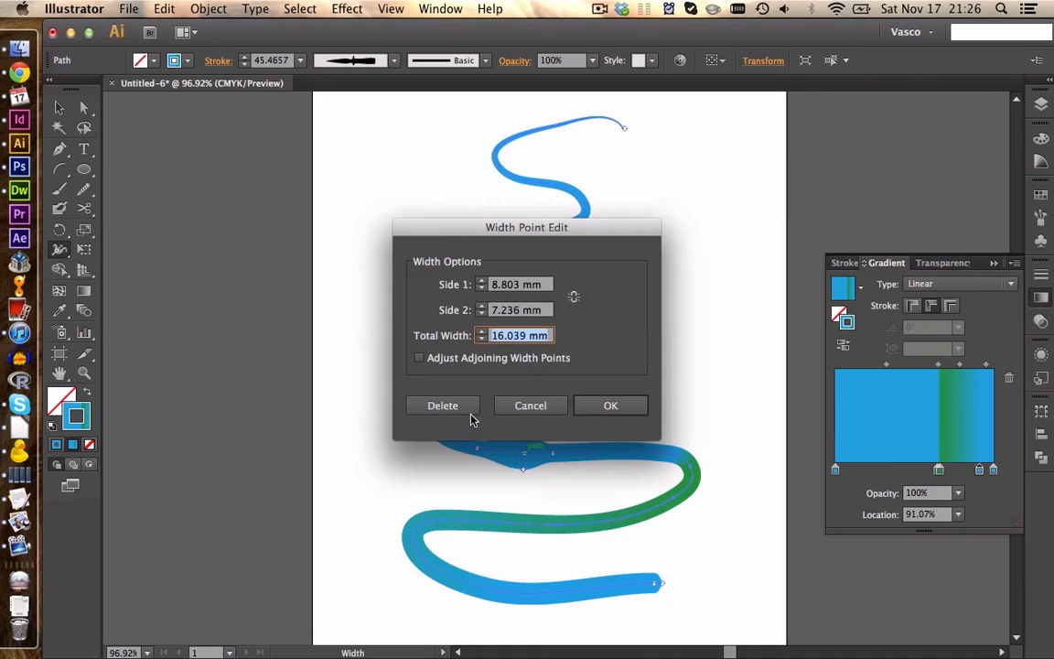